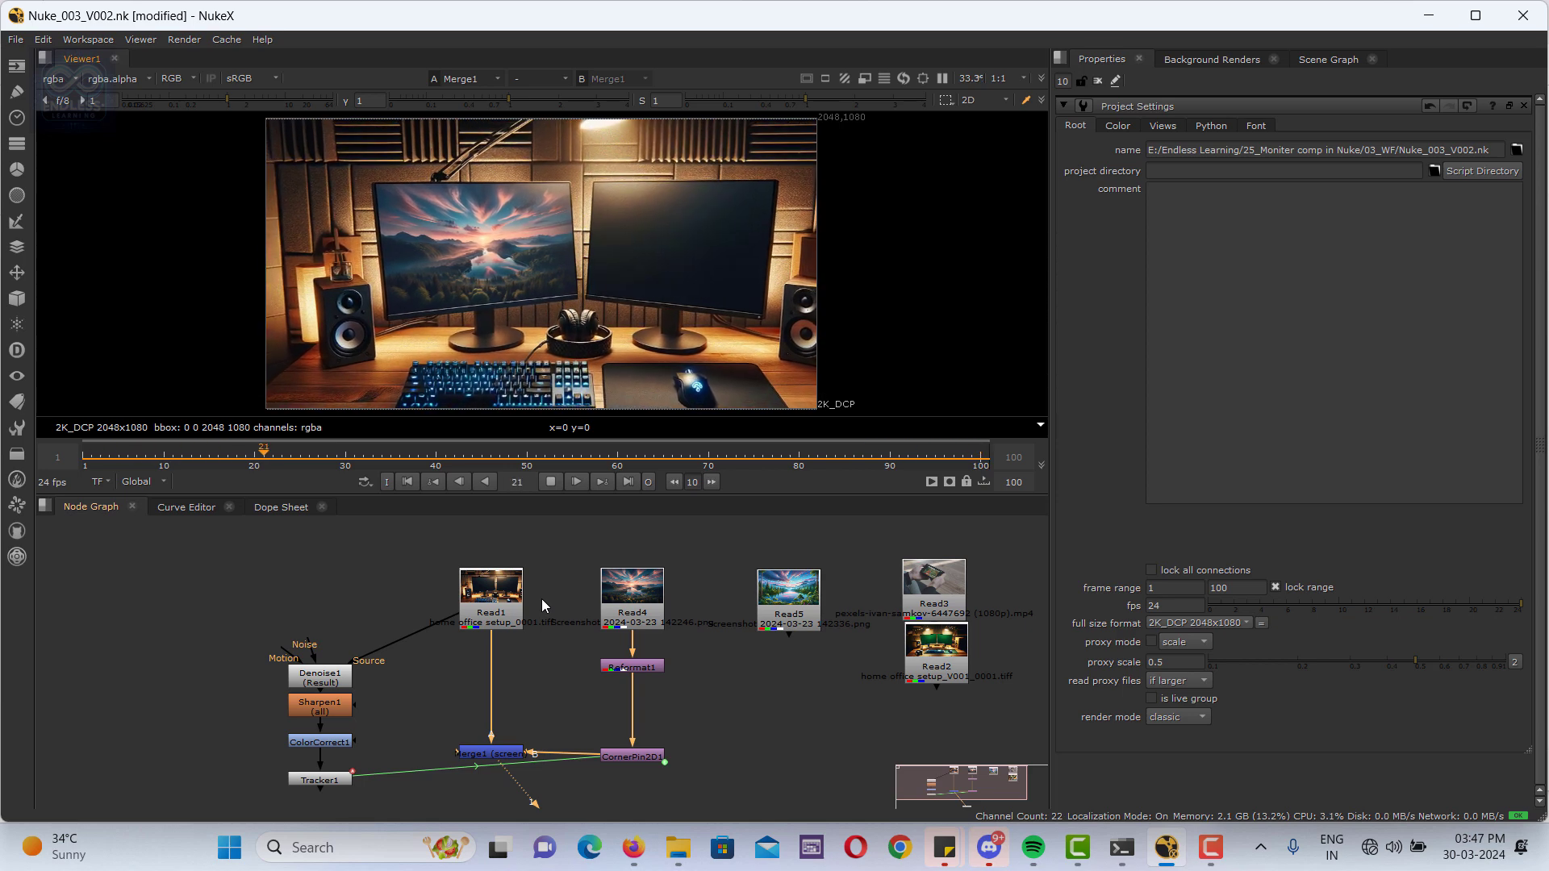
Scrub and play back the desk shot to review the comp before tracking.
{"action": "left_click_drag", "start_coordinate": [263, 450], "coordinate": [590, 450]}
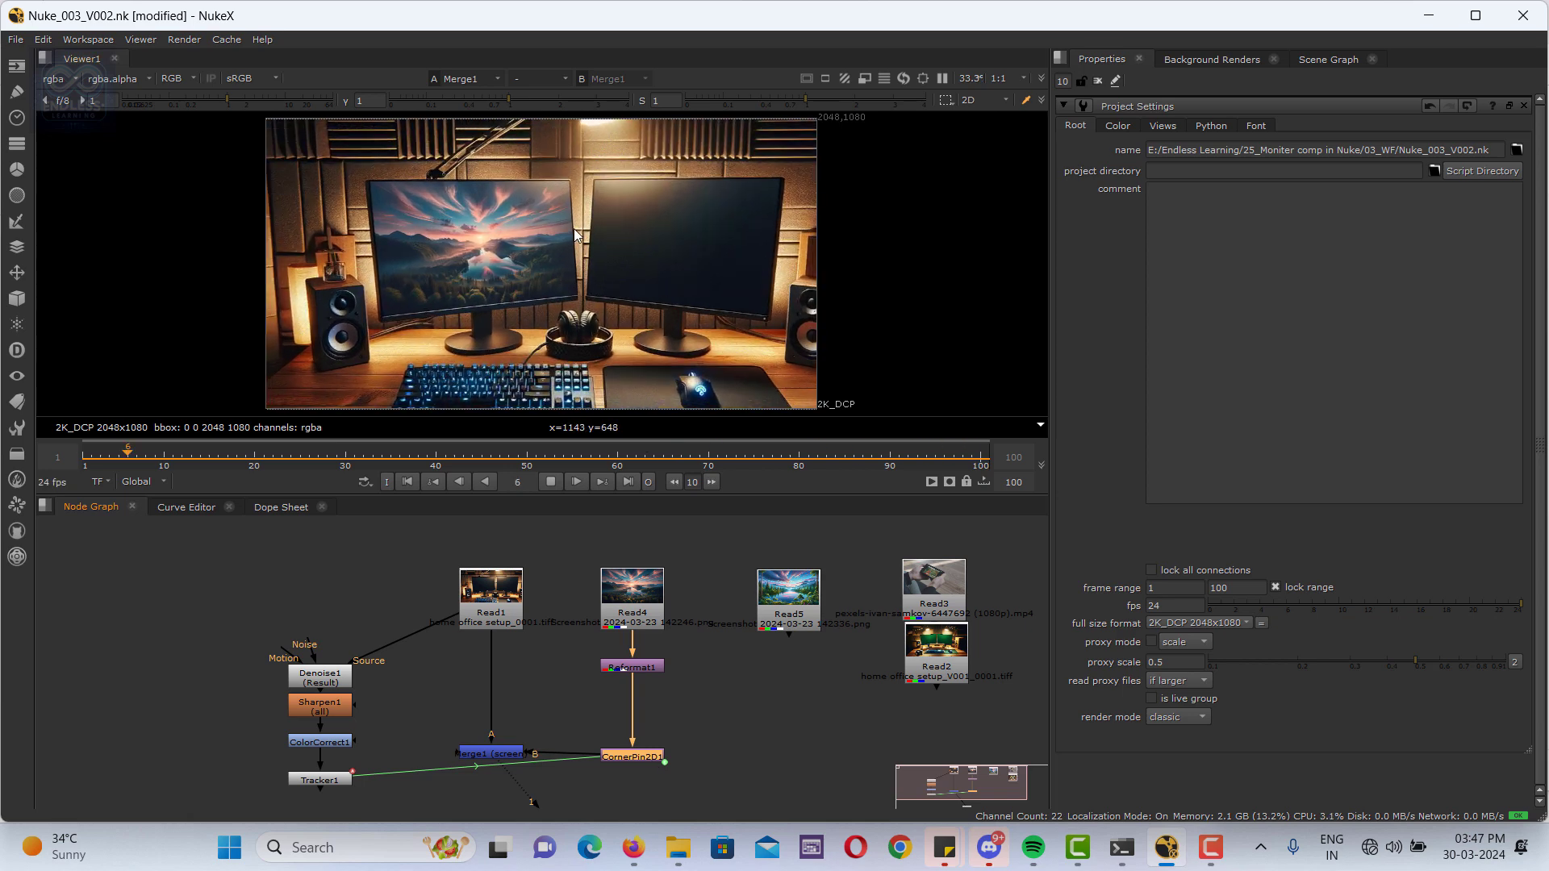
{"action": "left_click_drag", "start_coordinate": [126, 450], "coordinate": [852, 450]}
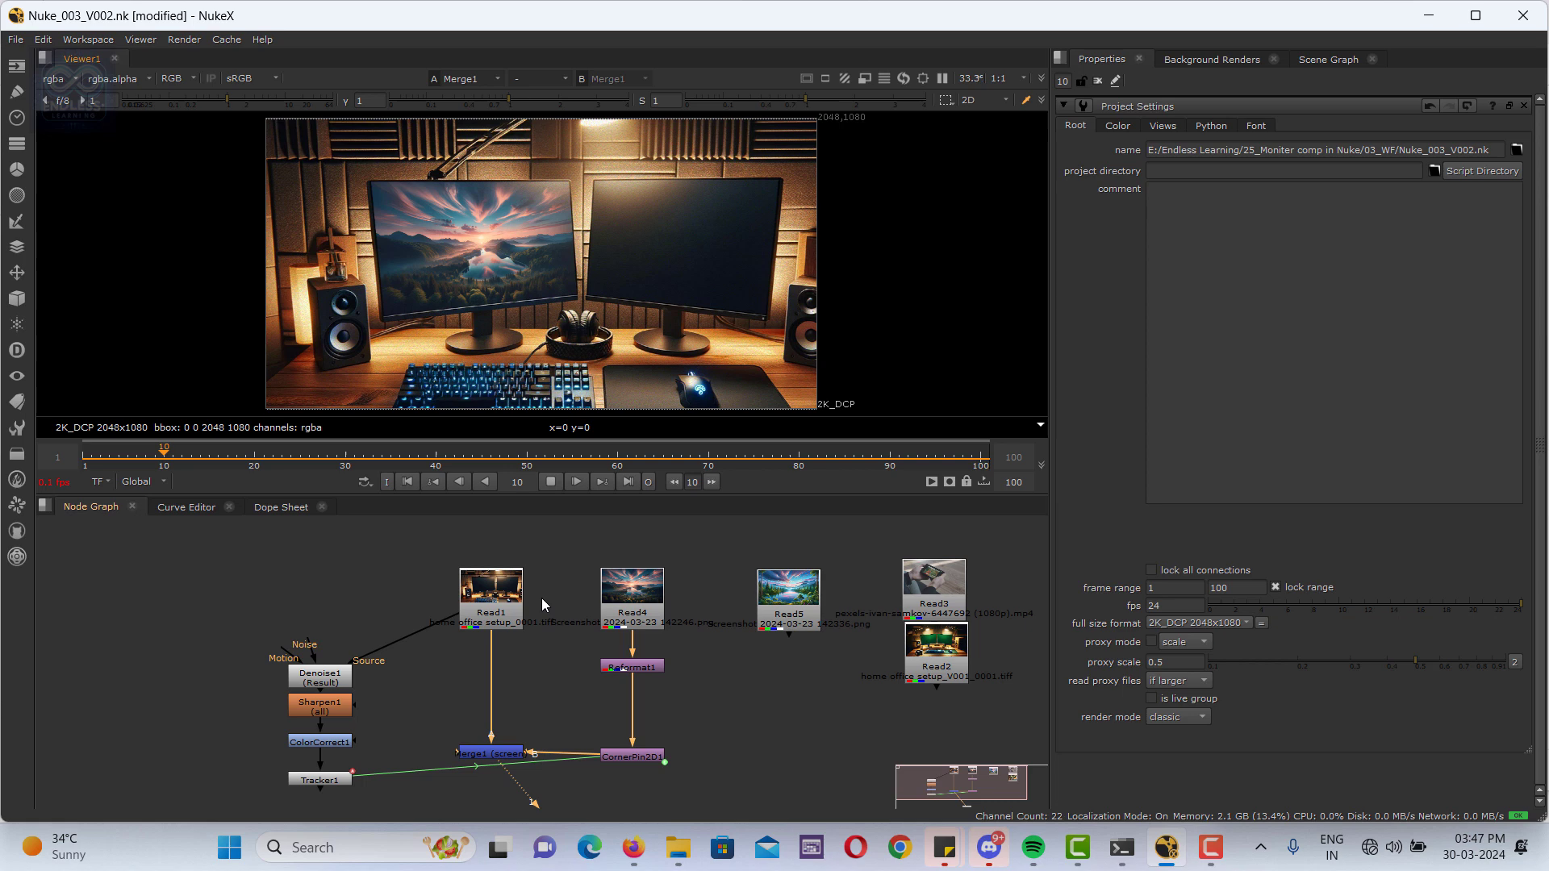
{"action": "left_click", "coordinate": [576, 481]}
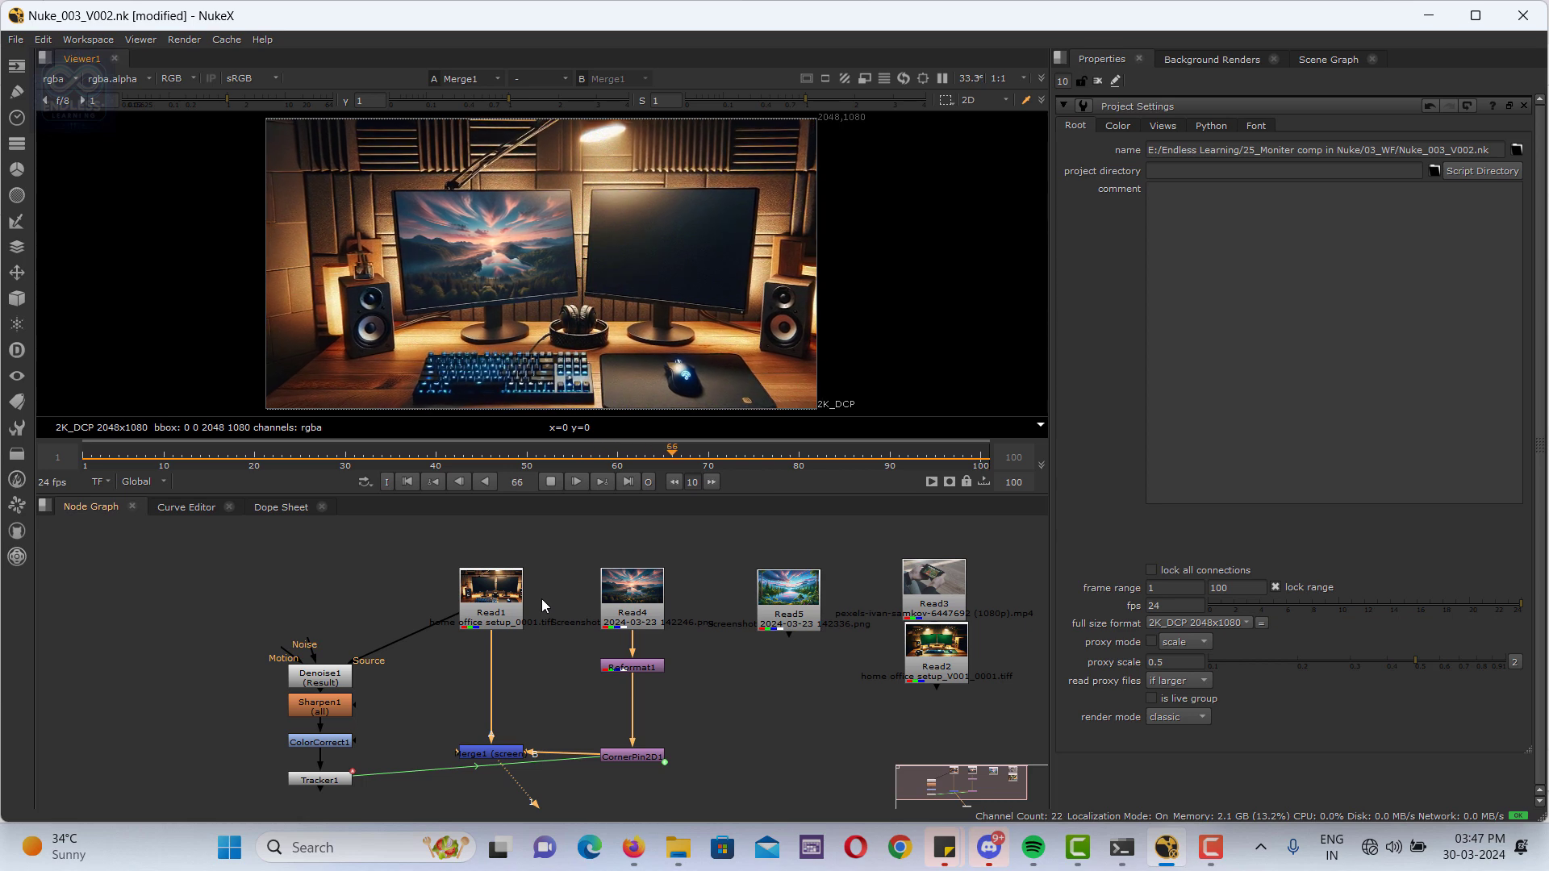
{"action": "left_click", "coordinate": [842, 450]}
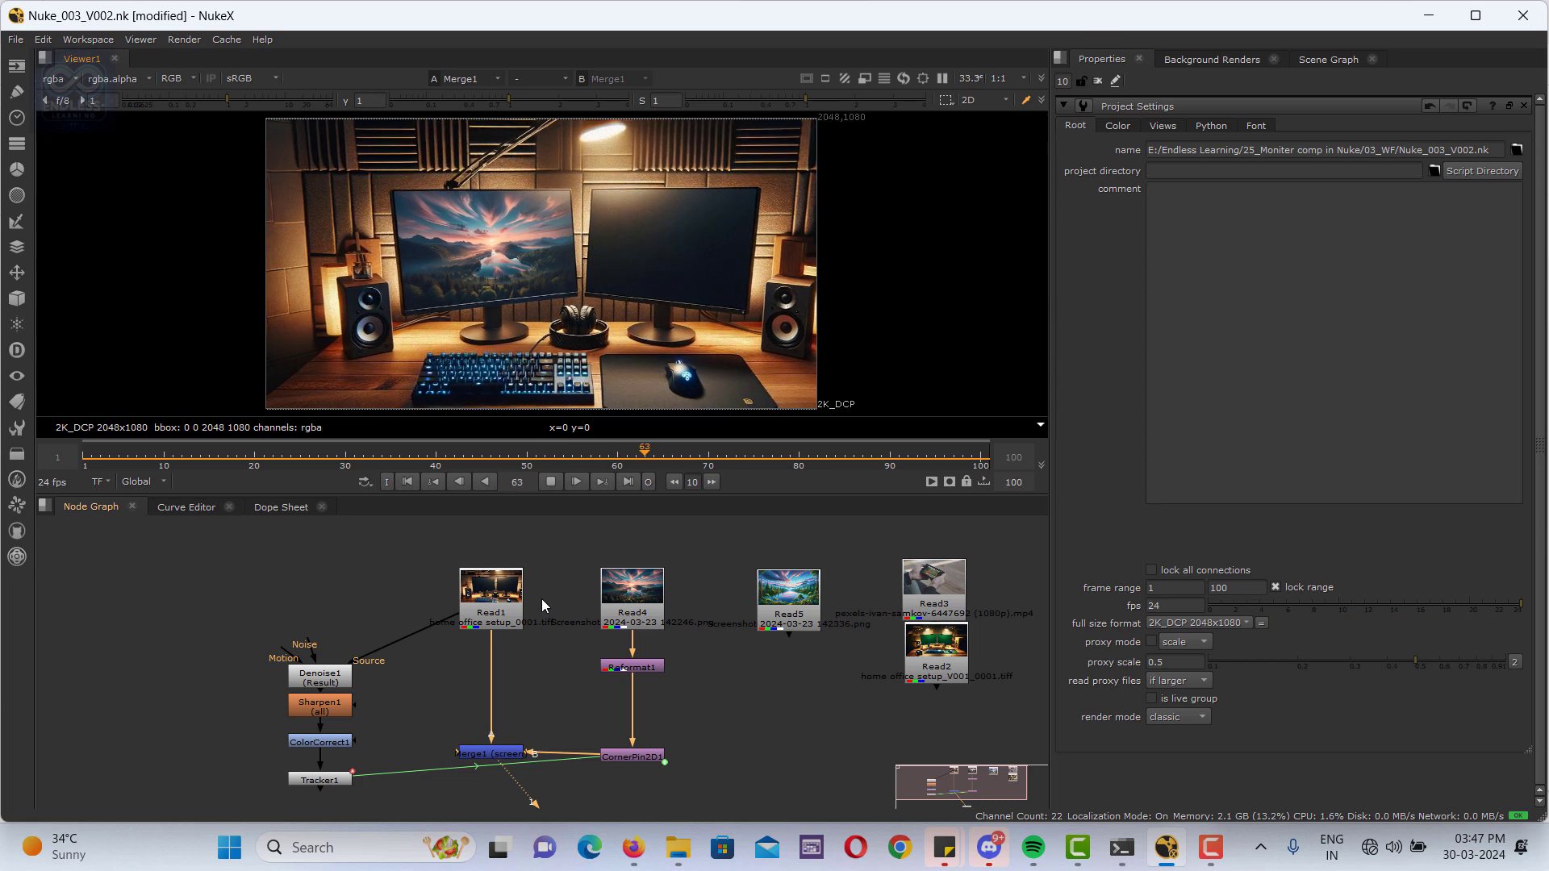
{"action": "left_click", "coordinate": [817, 450]}
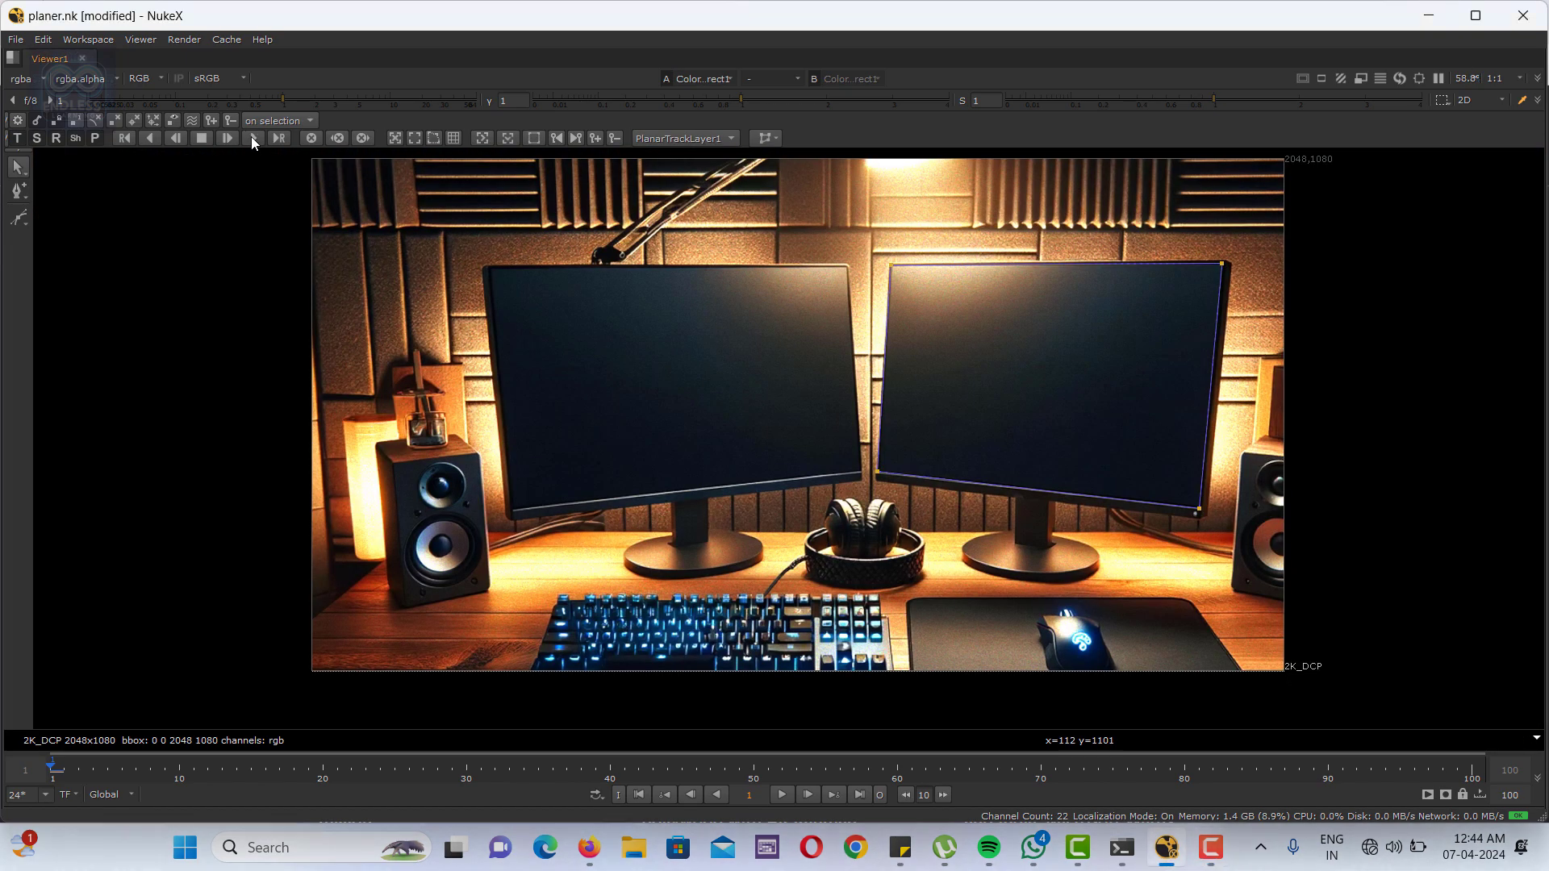
Track the right monitor's screen plane forward to frame 100 with PlanarTrackLayer1.
{"action": "left_click", "coordinate": [252, 138]}
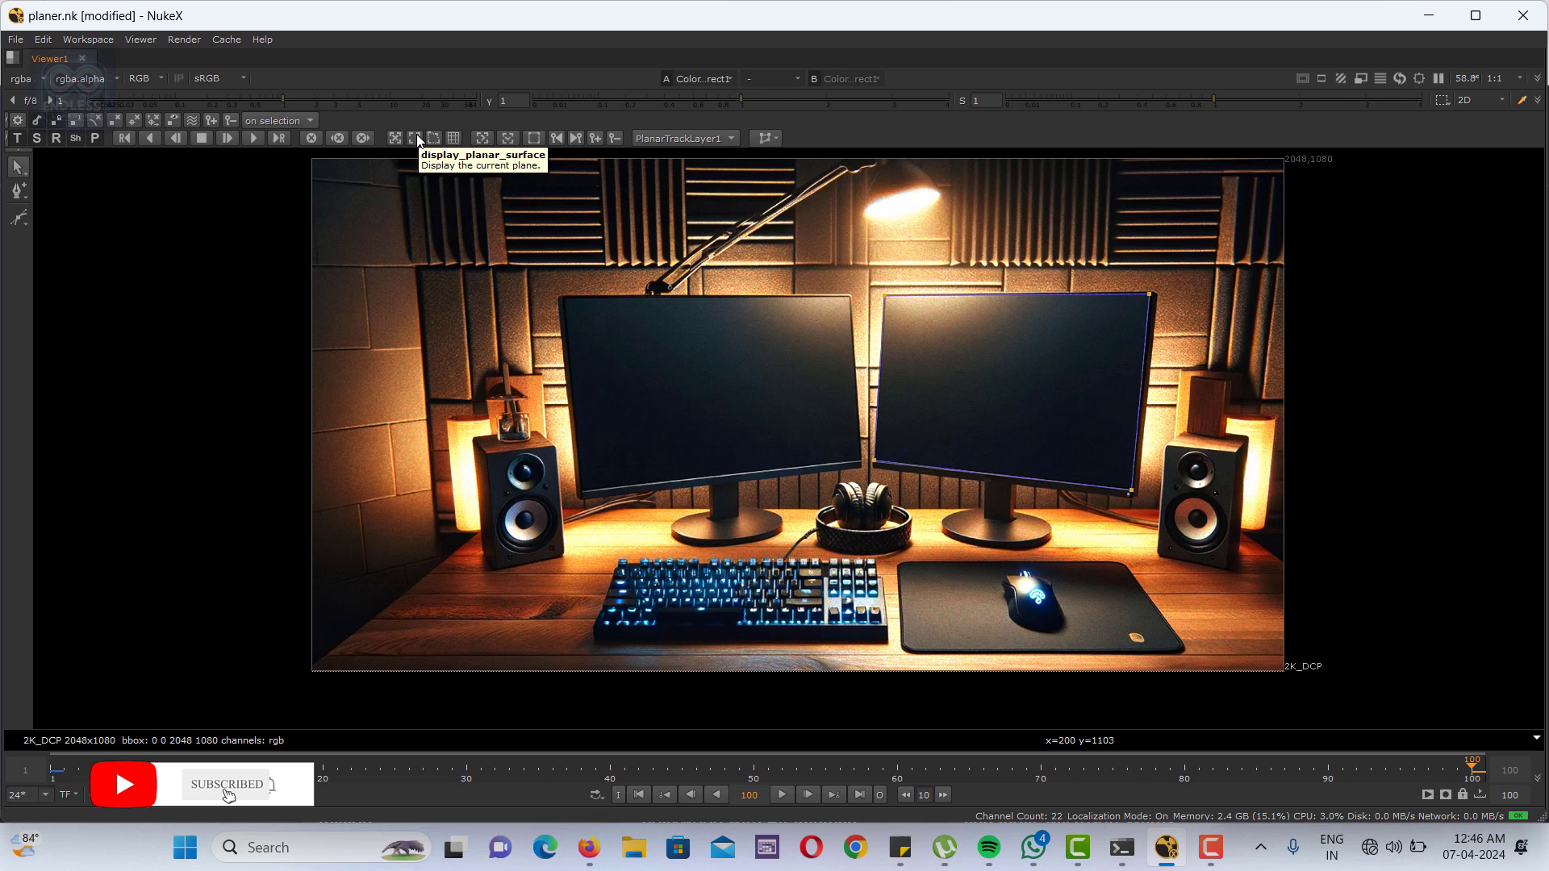
Display the planar surface outline on the monitor and enable plane corner correction.
{"action": "left_click", "coordinate": [416, 137]}
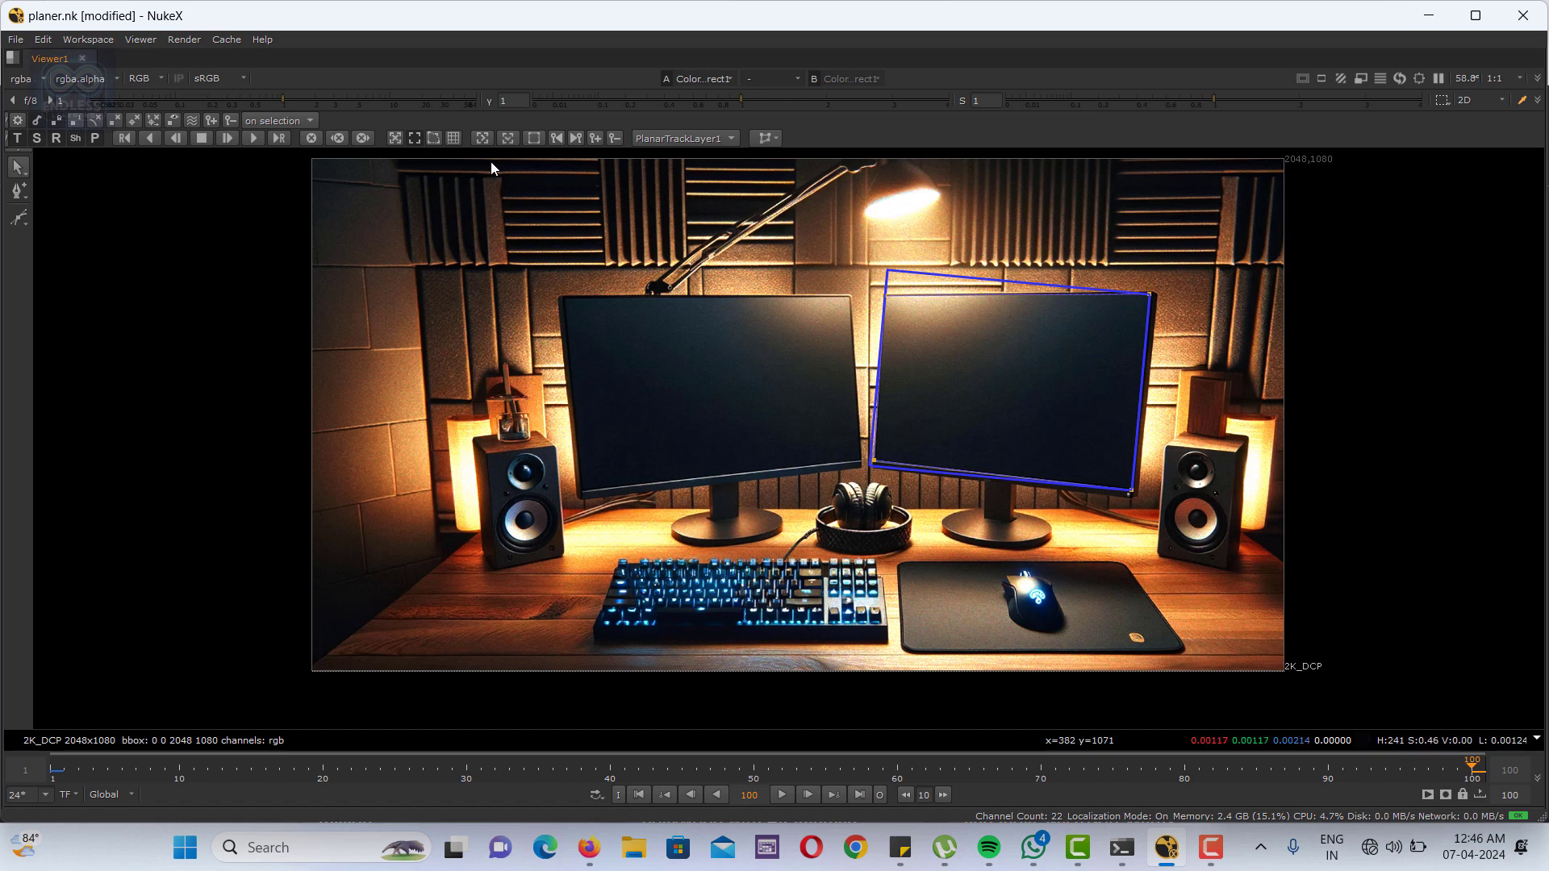
{"action": "mouse_move", "coordinate": [433, 137]}
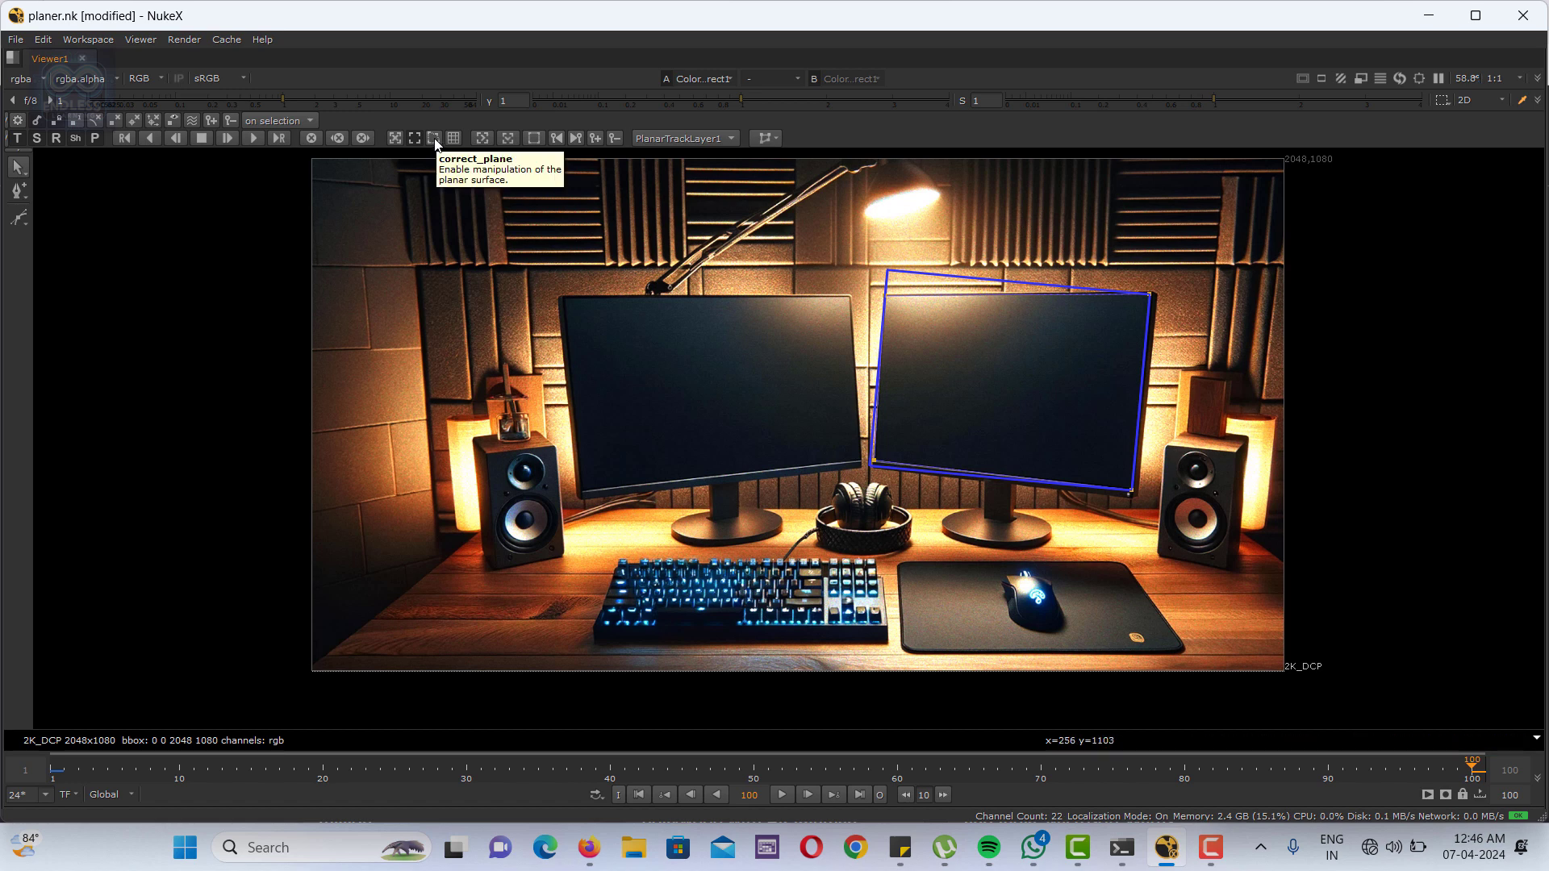
{"action": "left_click", "coordinate": [432, 139]}
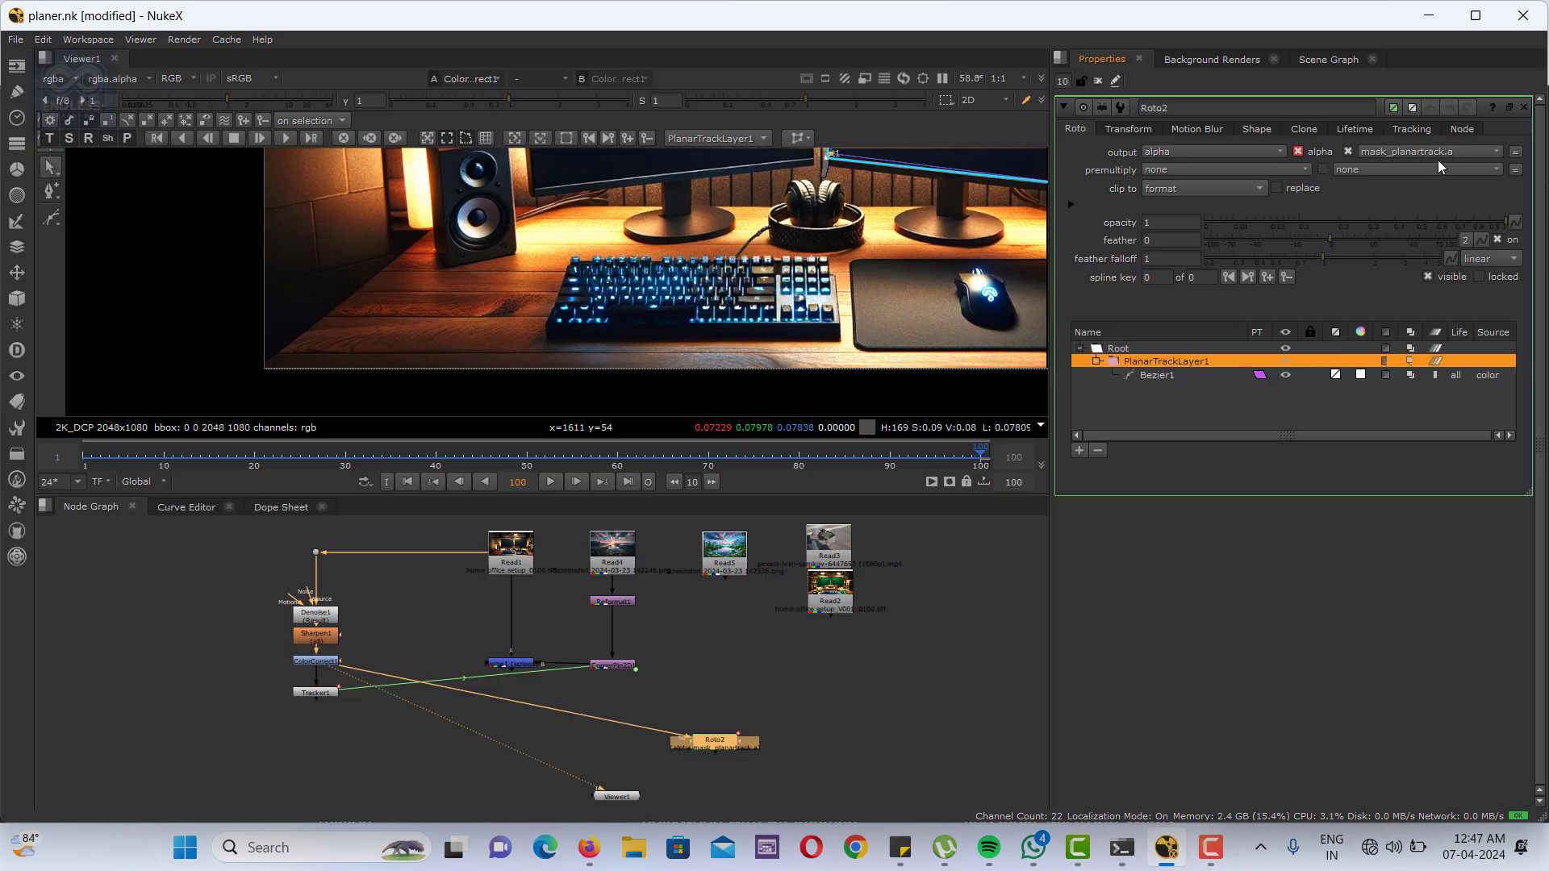
From Roto2's Tracking settings, export a CornerPin2D (absolute) node and arrange it in the graph.
{"action": "left_click", "coordinate": [1410, 129]}
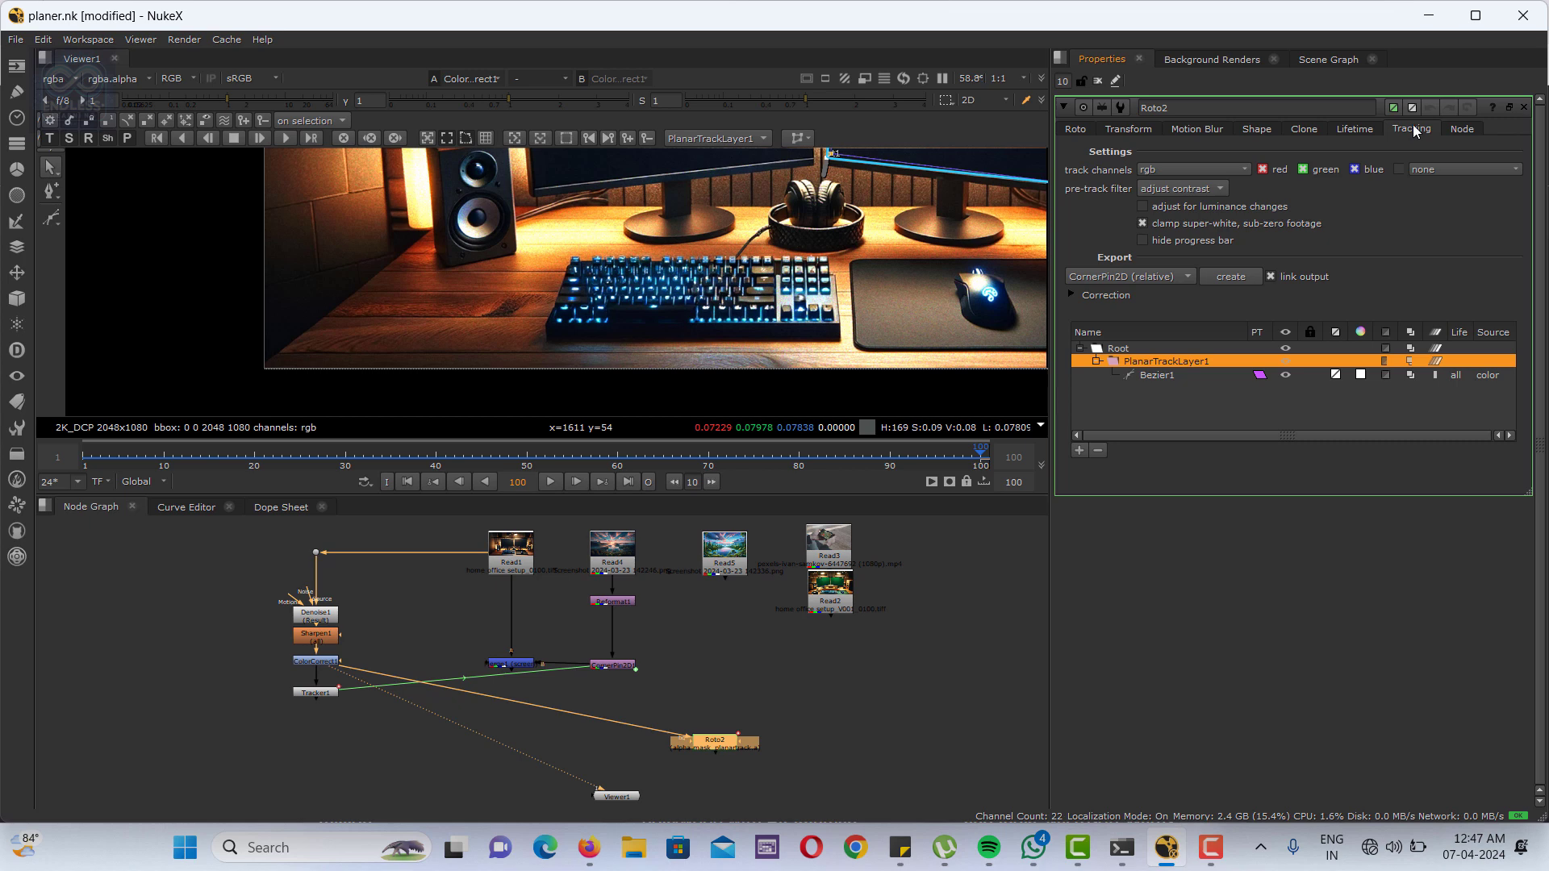
{"action": "left_click", "coordinate": [1126, 276]}
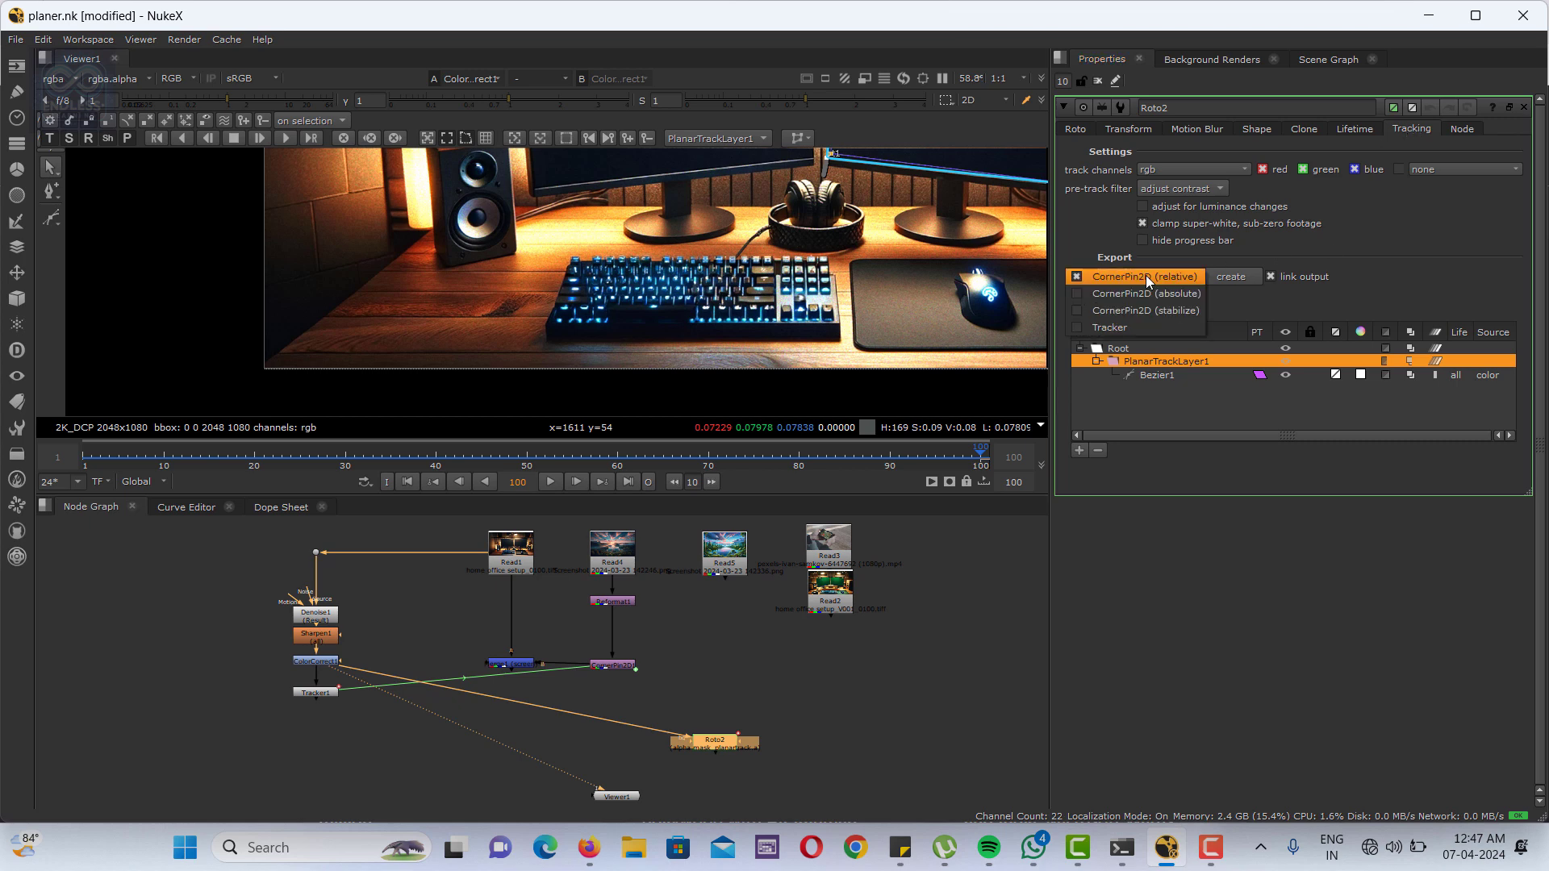
{"action": "left_click", "coordinate": [1076, 293]}
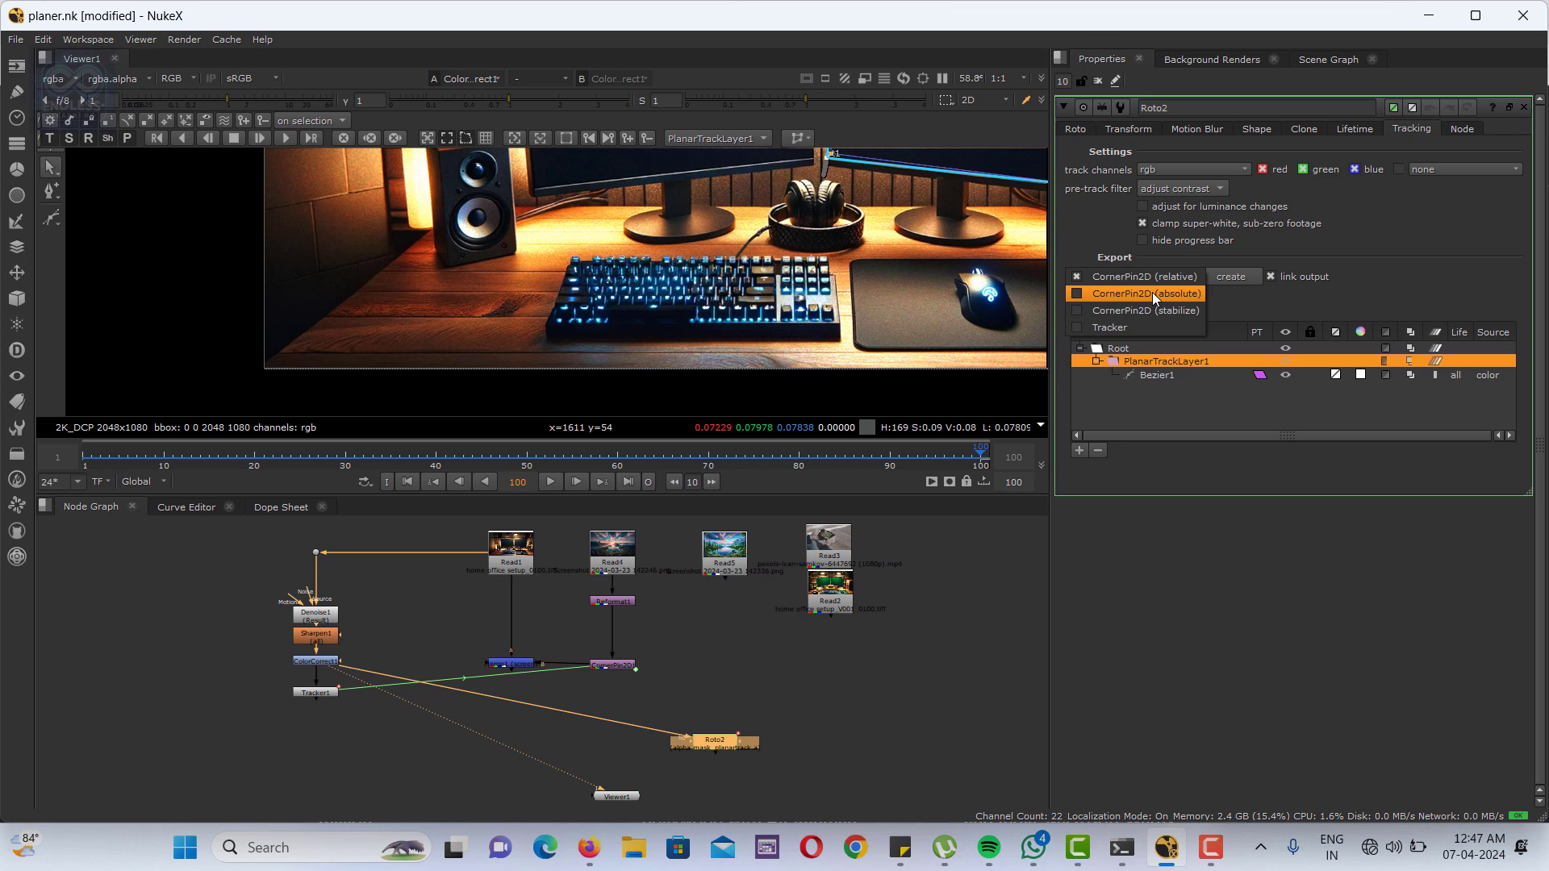
{"action": "left_click", "coordinate": [1145, 293]}
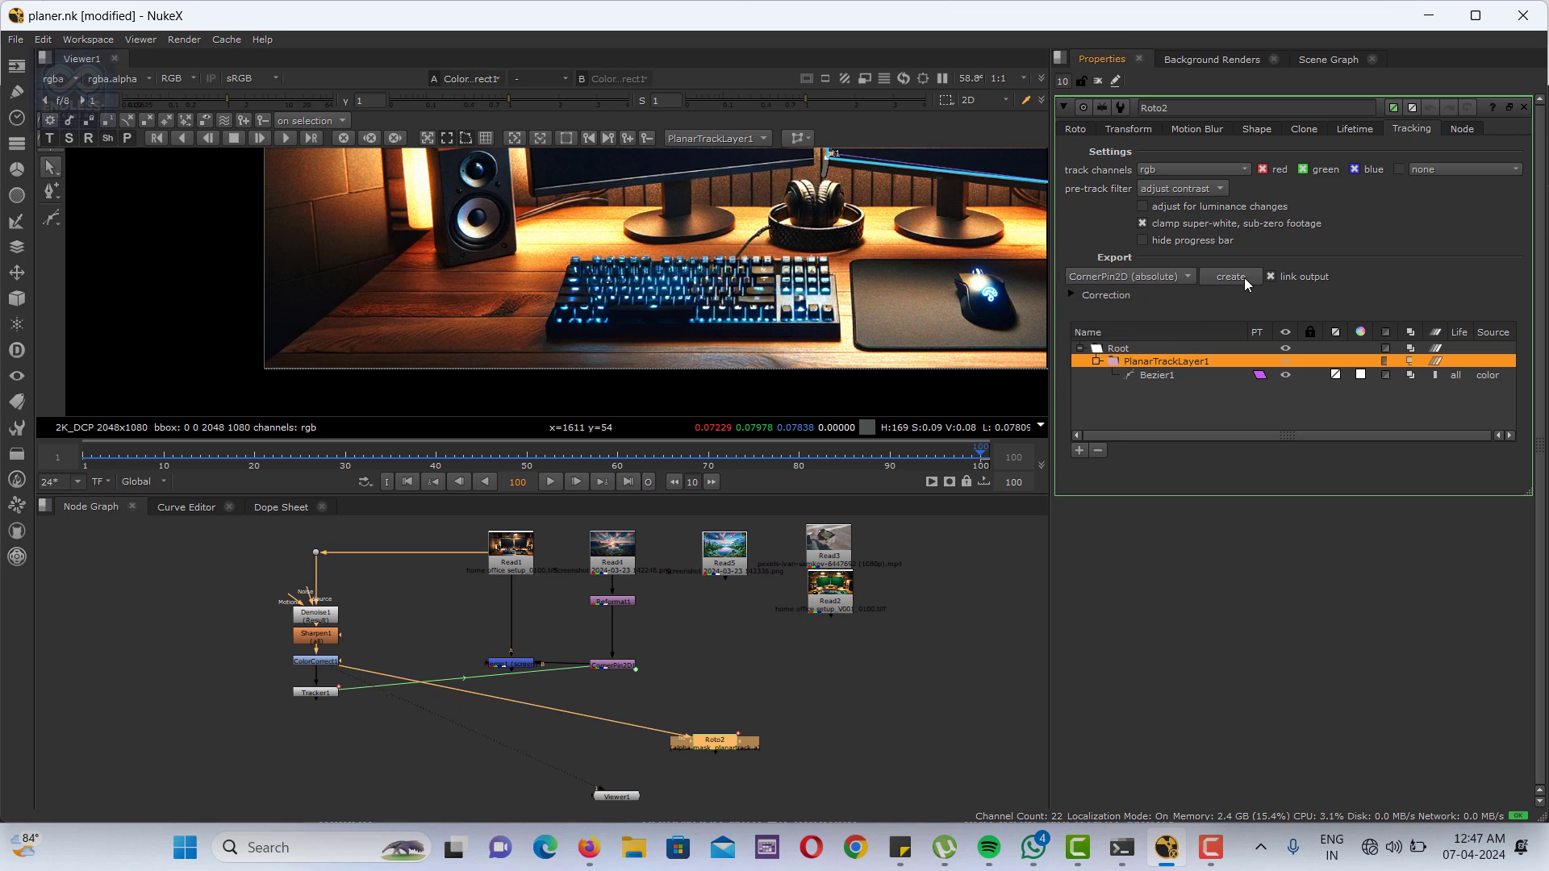
{"action": "left_click", "coordinate": [1229, 276]}
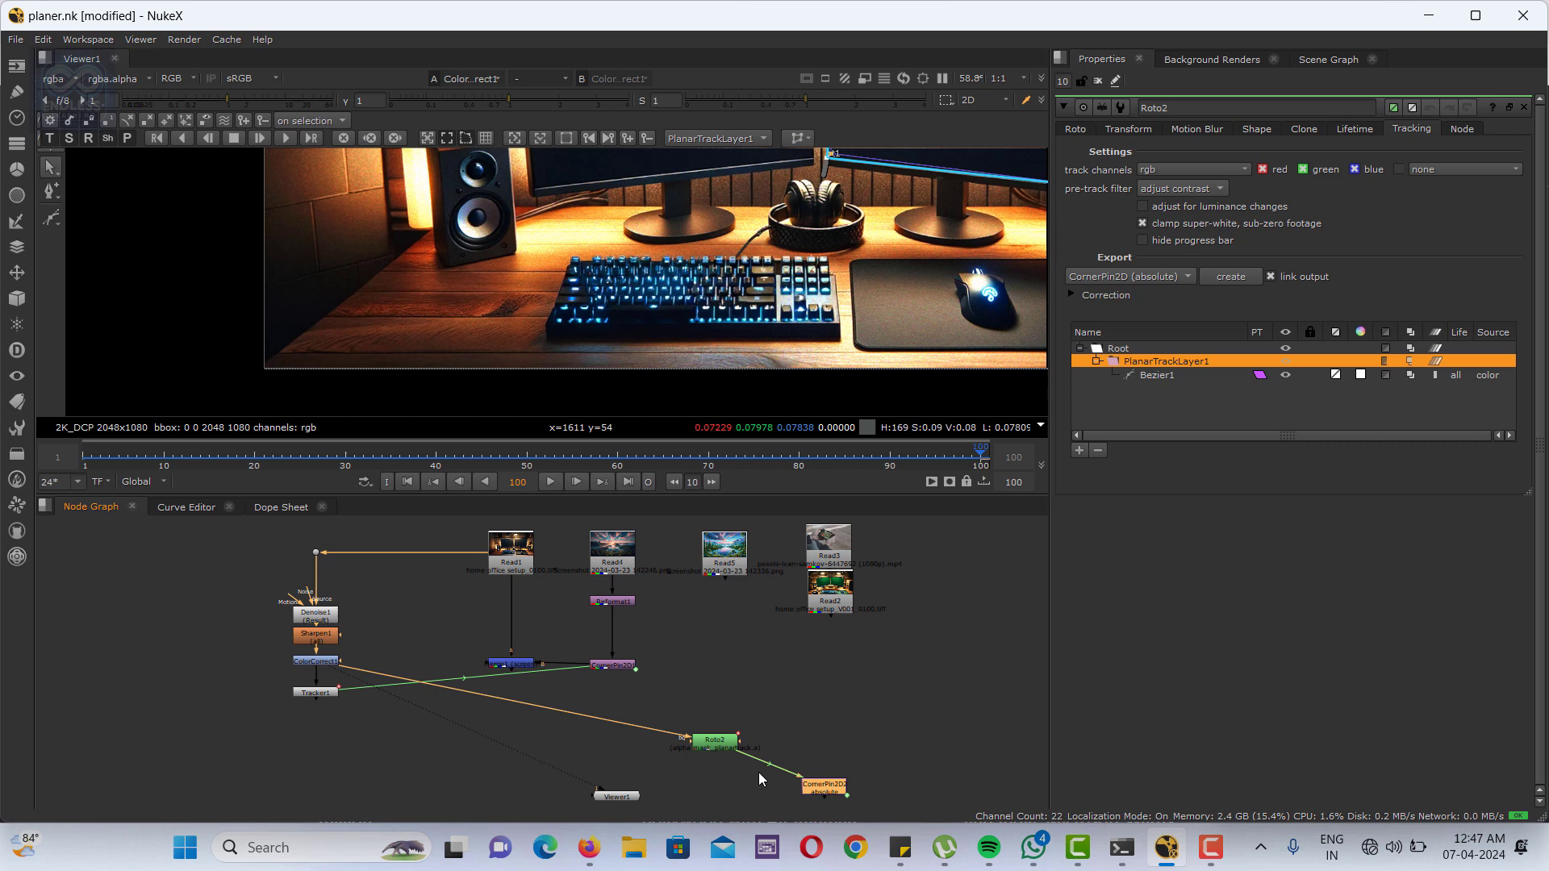
{"action": "left_click_drag", "start_coordinate": [824, 786], "coordinate": [699, 702]}
{"action": "type", "text": "REFO"}
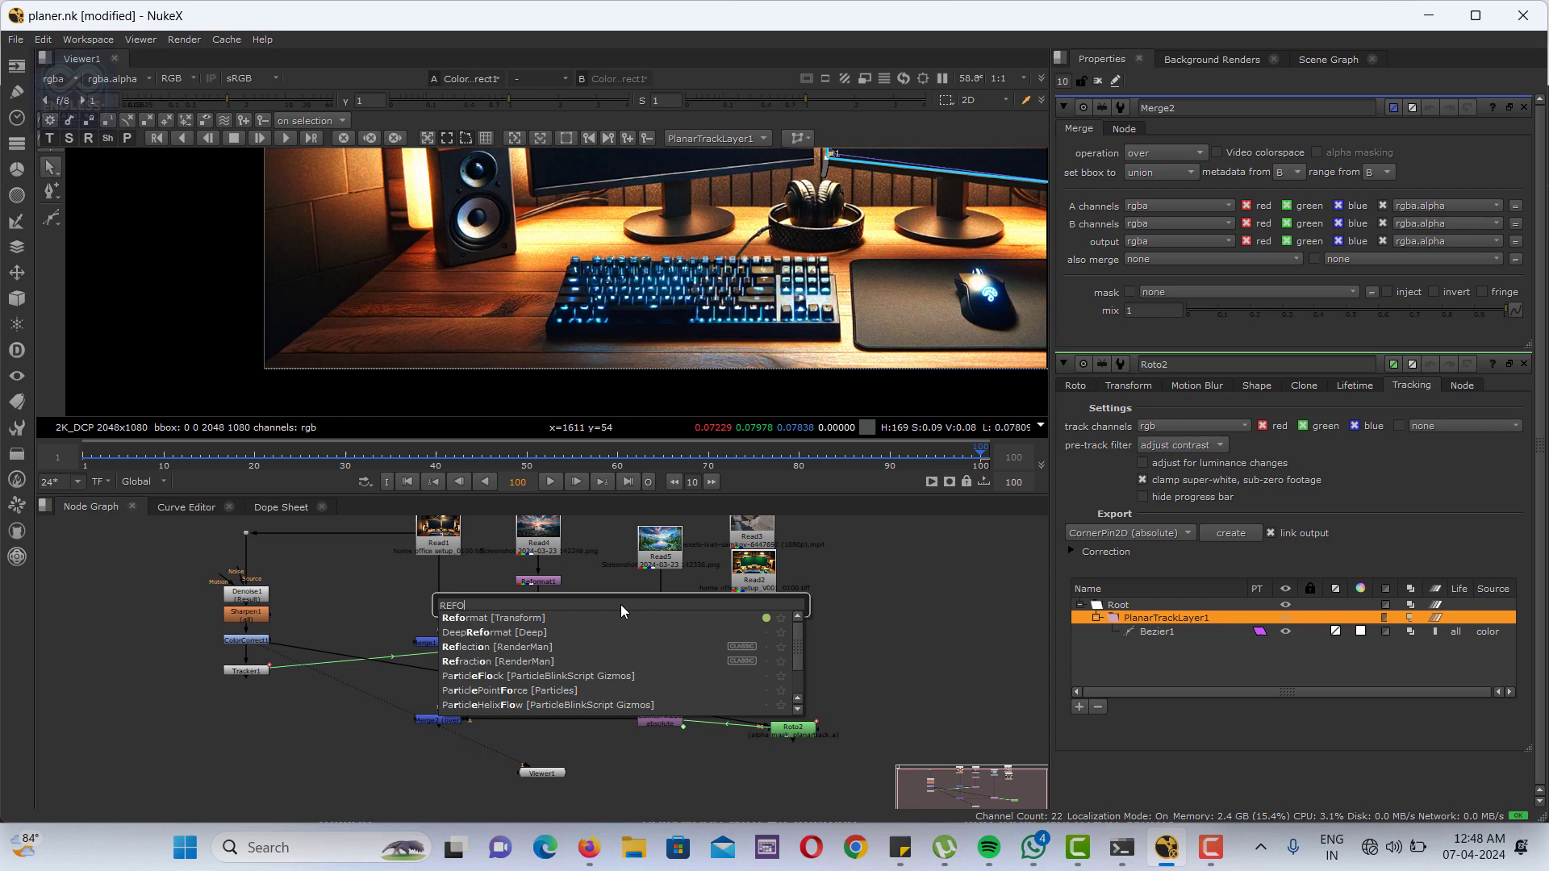
Add a Reformat for the landscape and feed it through CornerPin2D into Merge2 over the plate.
{"action": "left_click", "coordinate": [485, 618]}
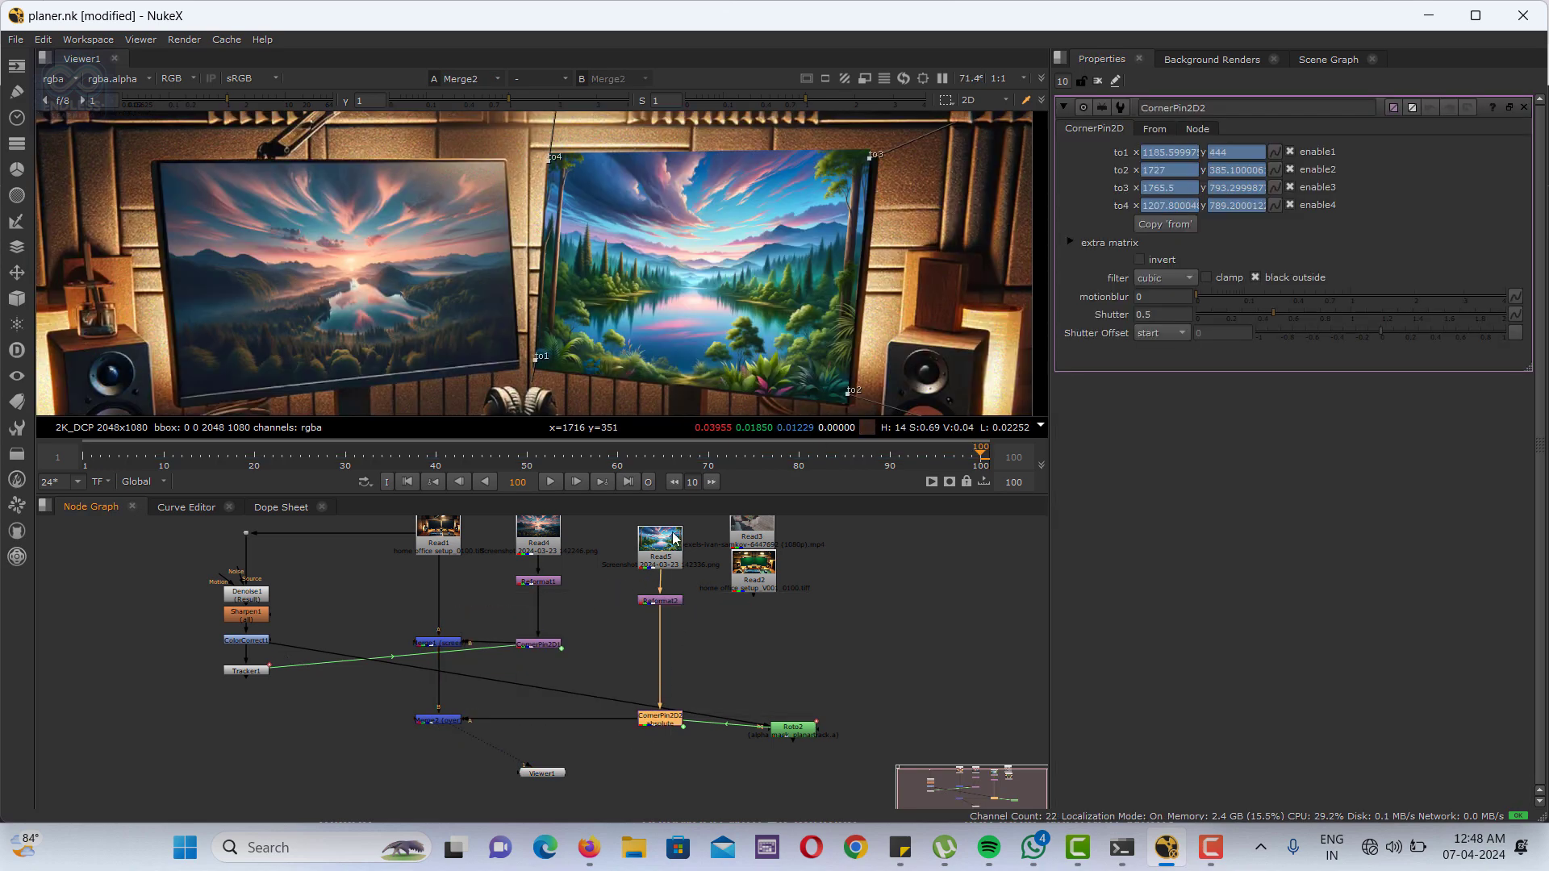
{"action": "left_click", "coordinate": [1152, 129]}
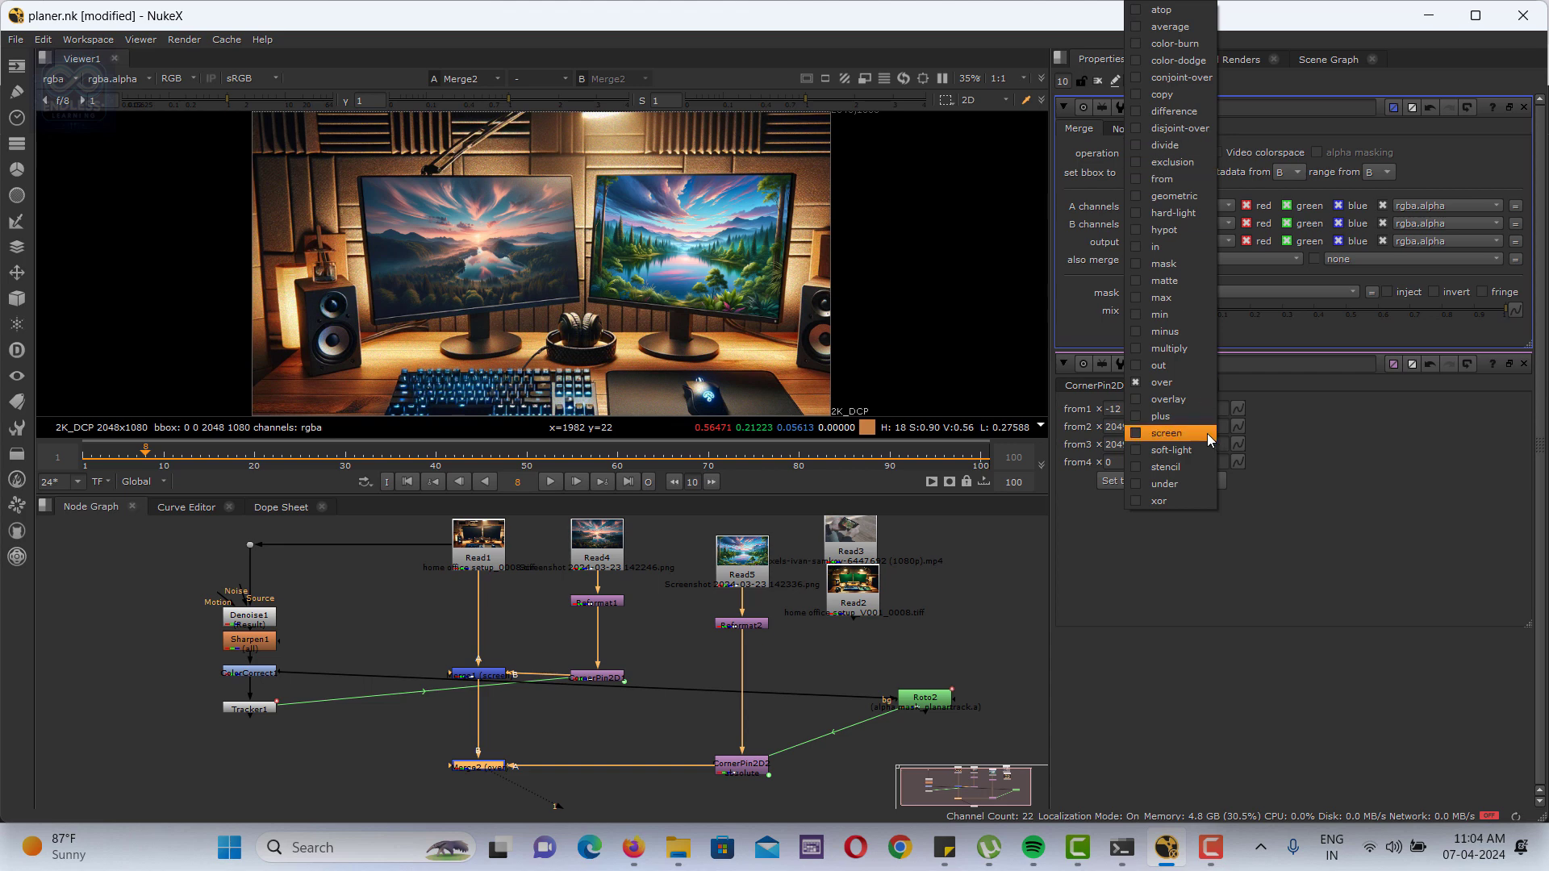
Switch Merge2's operation from over to screen and start adding a ColorCorrect node.
{"action": "left_click", "coordinate": [1169, 432]}
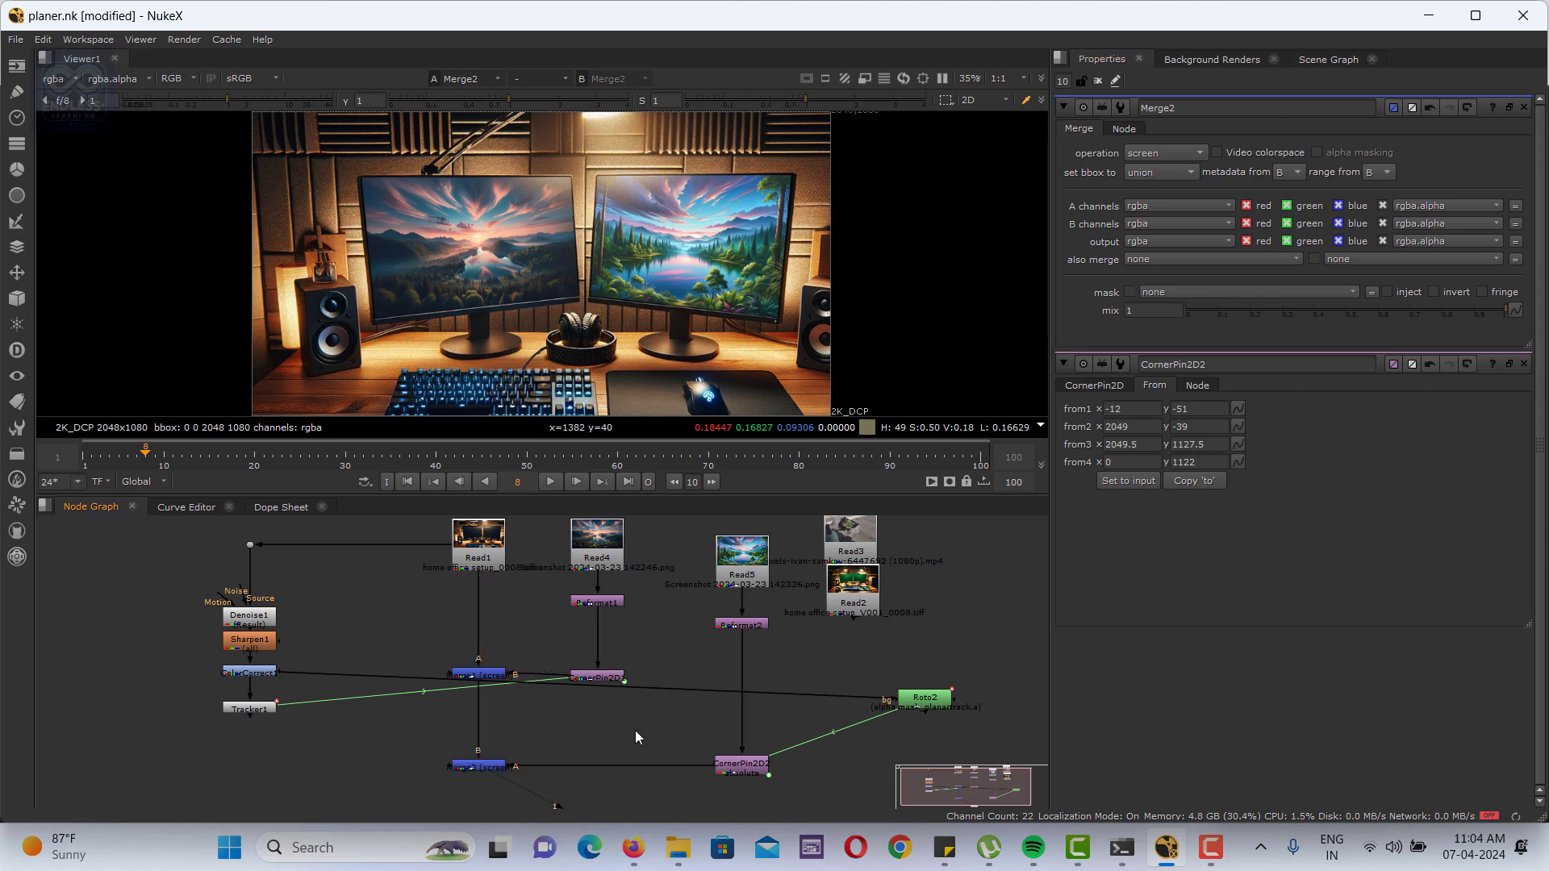
{"action": "type", "text": "colo"}
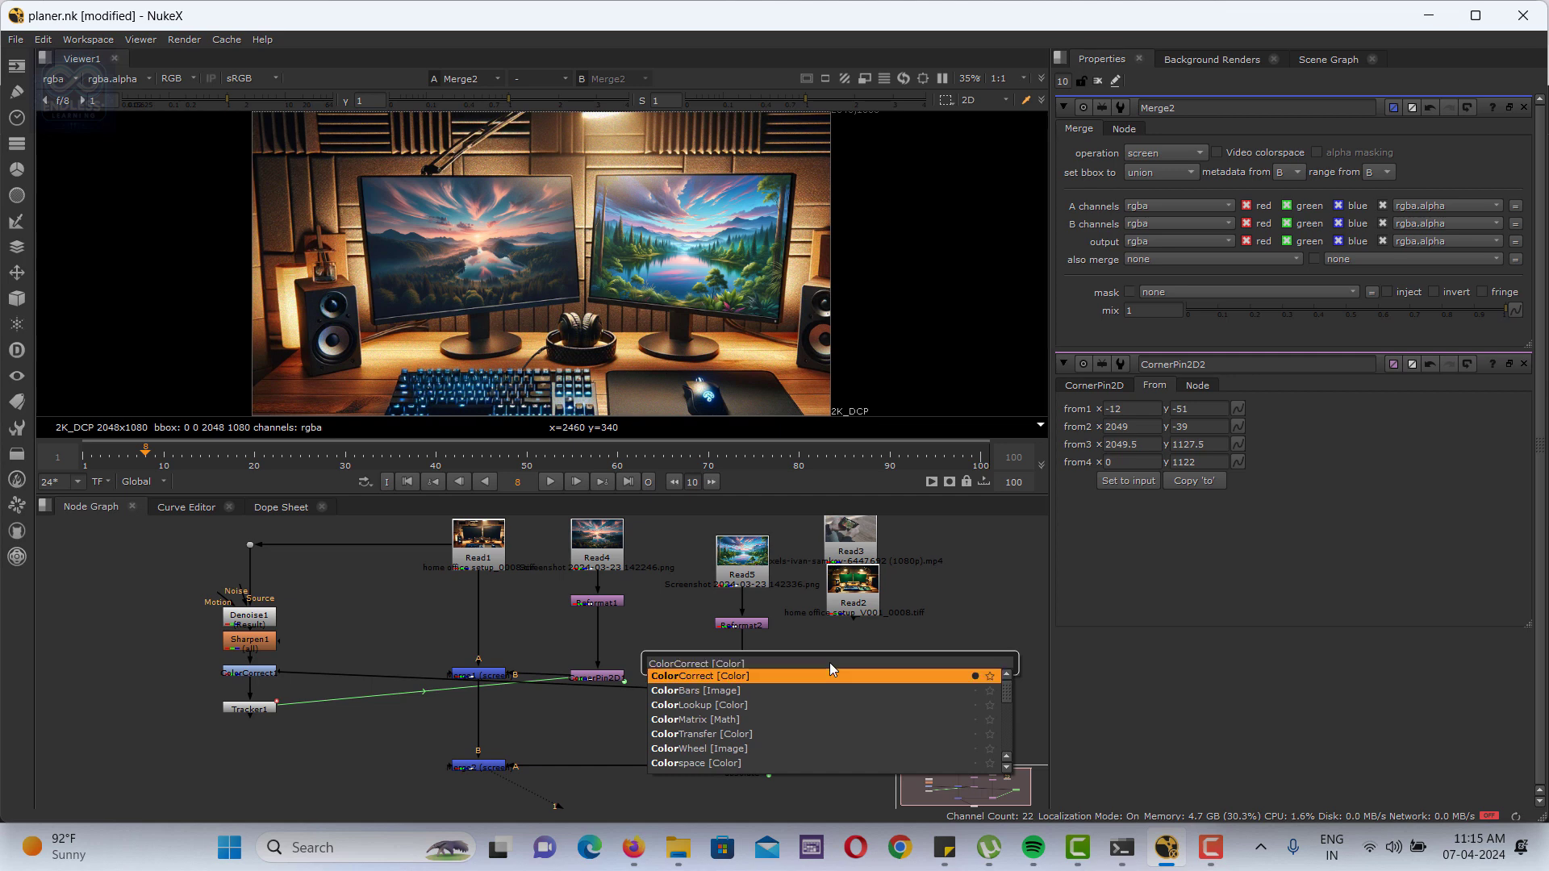
Create the ColorCorrect node and drop it on the pipe between CornerPin2D2 and Merge2.
{"action": "left_click", "coordinate": [697, 676]}
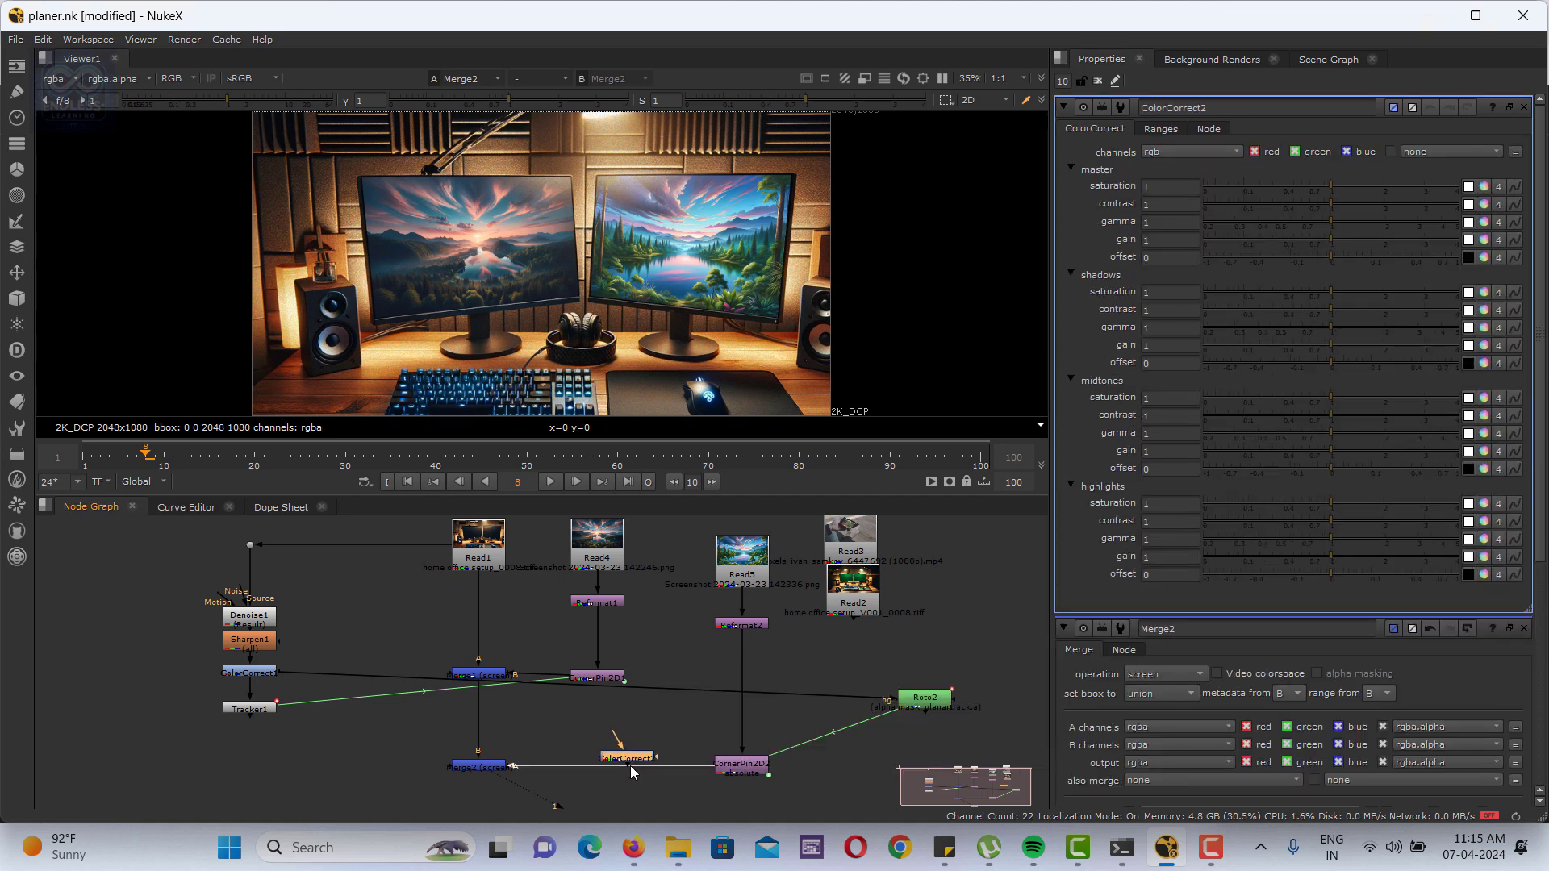
{"action": "left_click", "coordinate": [1171, 185]}
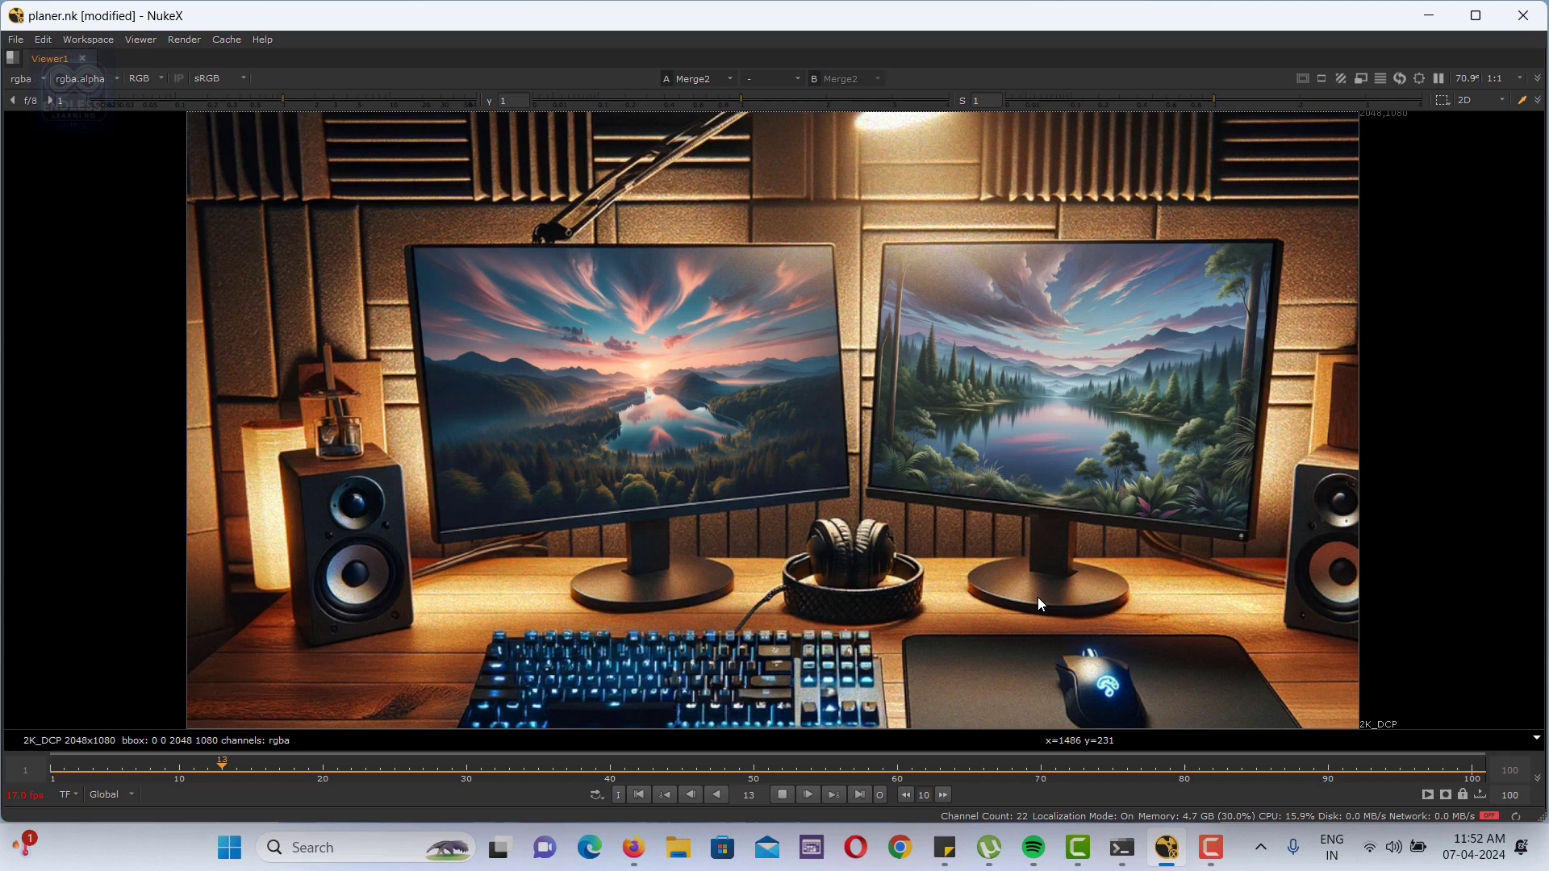
Play back the final comp with the toned-down landscape pinned to the right monitor.
{"action": "left_click", "coordinate": [806, 794]}
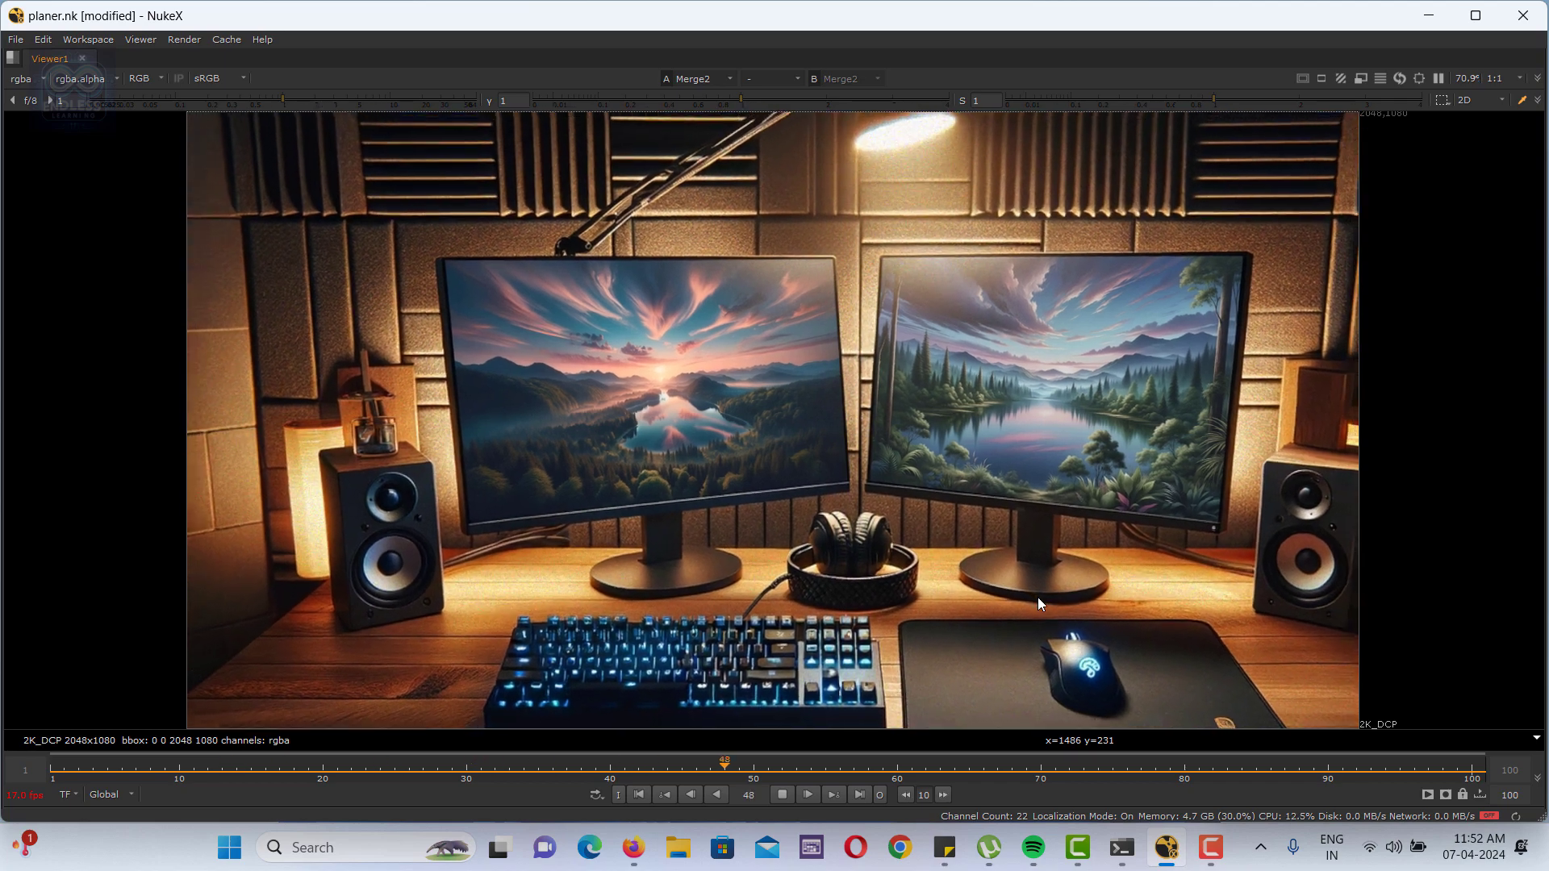